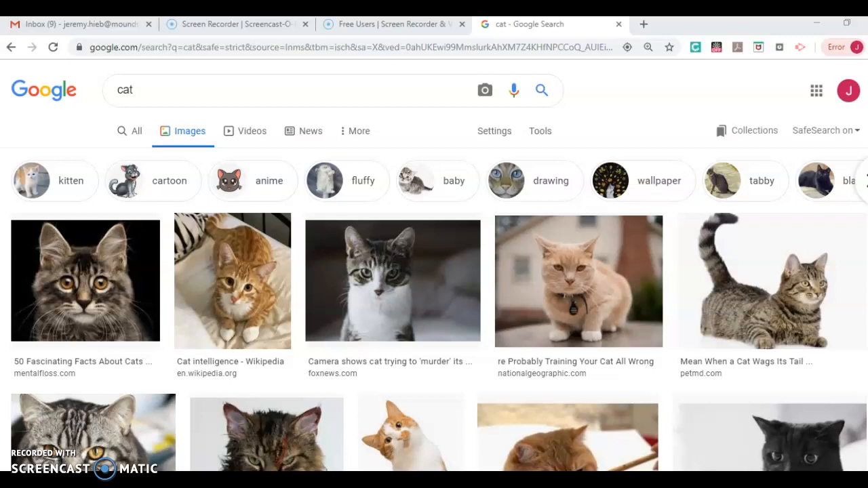
mouse_move(602, 145)
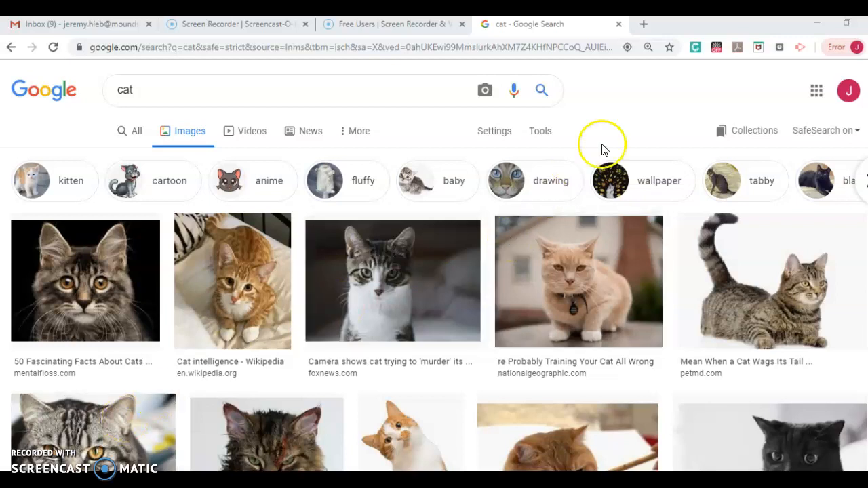
mouse_move(561, 396)
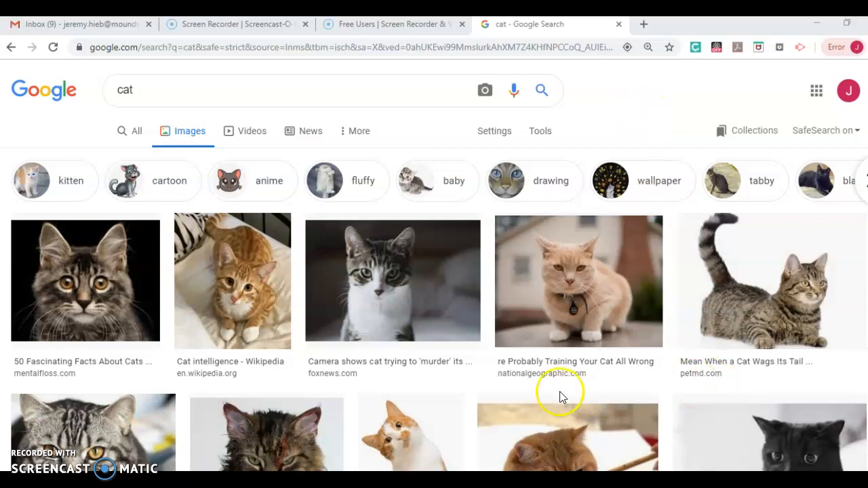
mouse_move(100, 264)
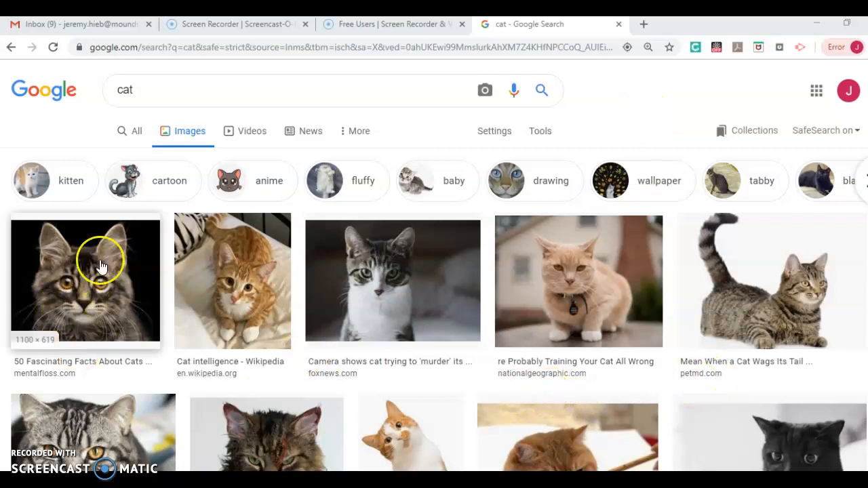
mouse_move(100, 293)
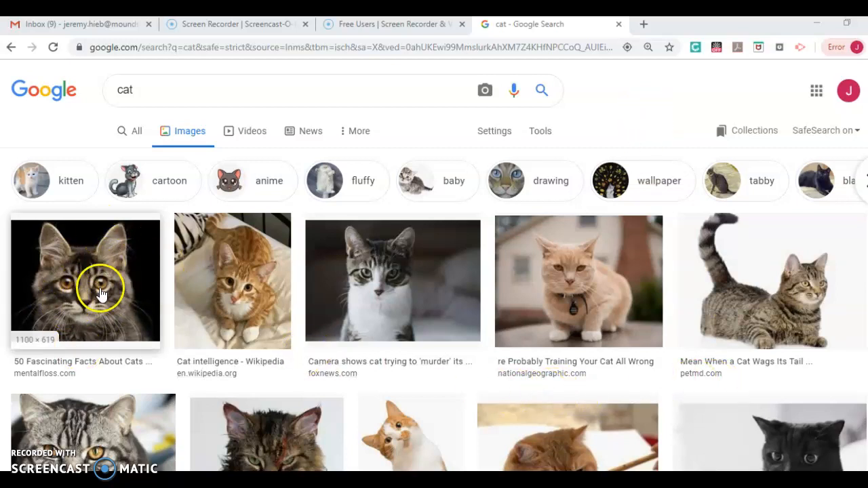
mouse_move(136, 289)
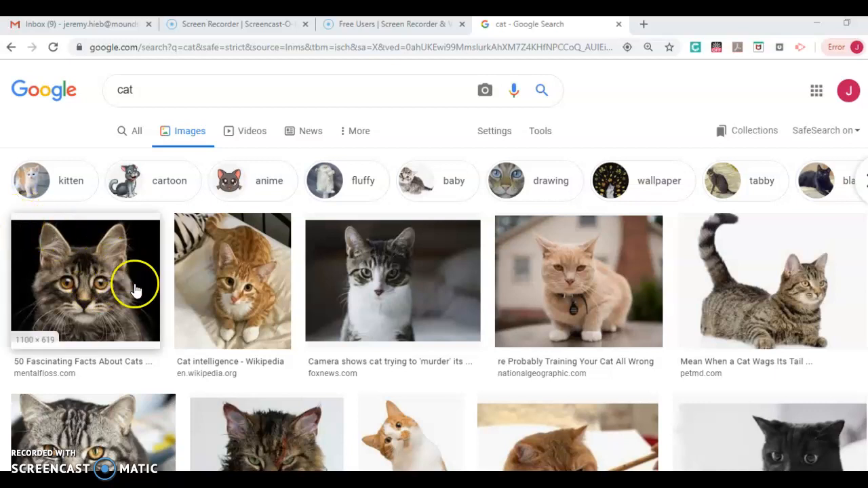
mouse_move(208, 354)
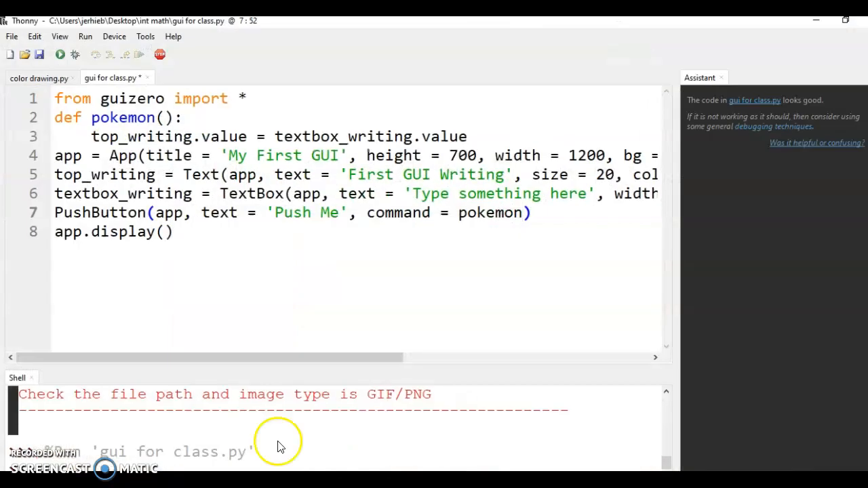
mouse_move(39, 54)
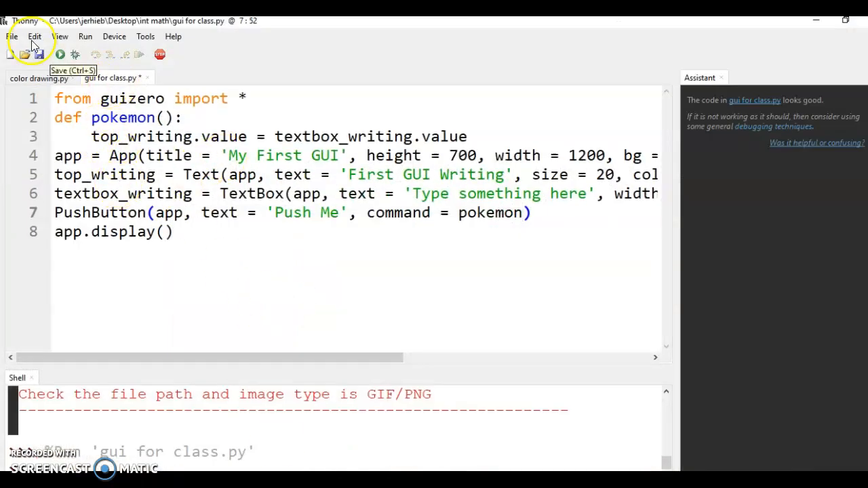
Step: Use the File menu to add a trailing comma after command = pokemon in PushButton
click(11, 36)
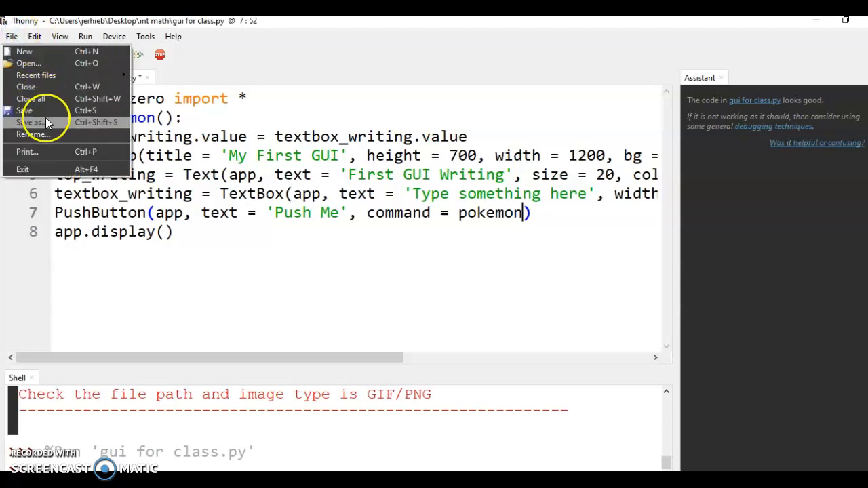
click(32, 122)
text(, )
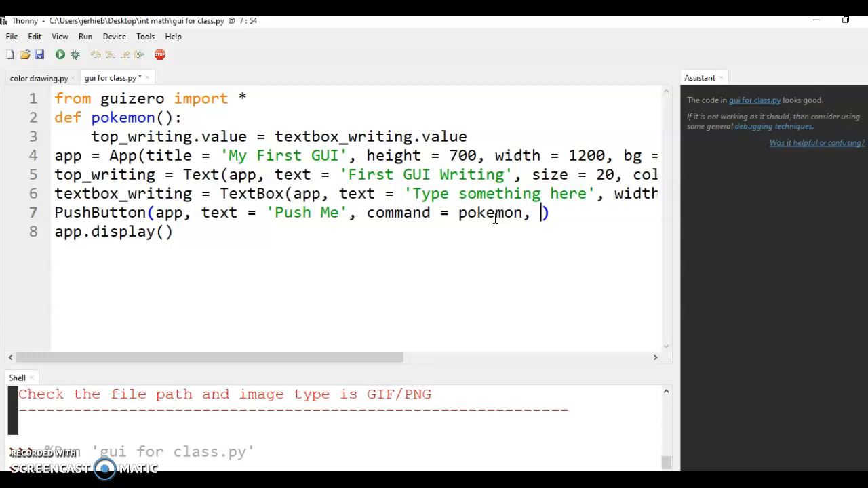
Step: Give the PushButton image = 'cat.png' and run the script to test the cat button
text(image =)
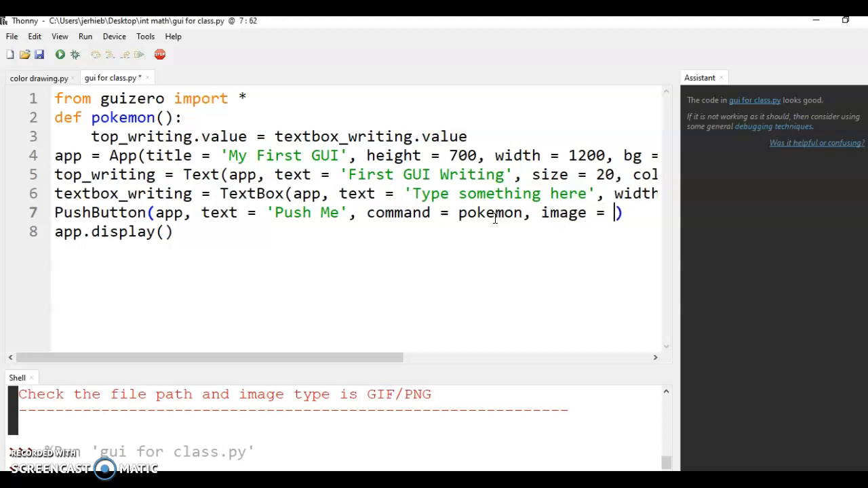
text(cat)
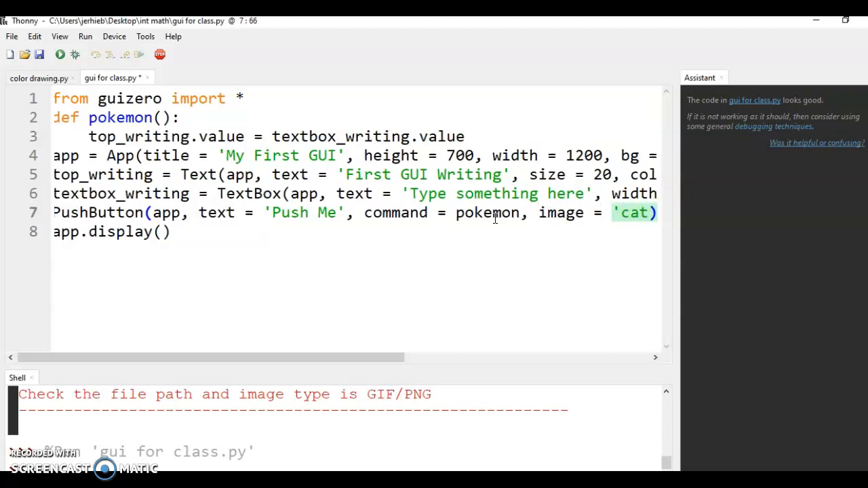
text(.png)
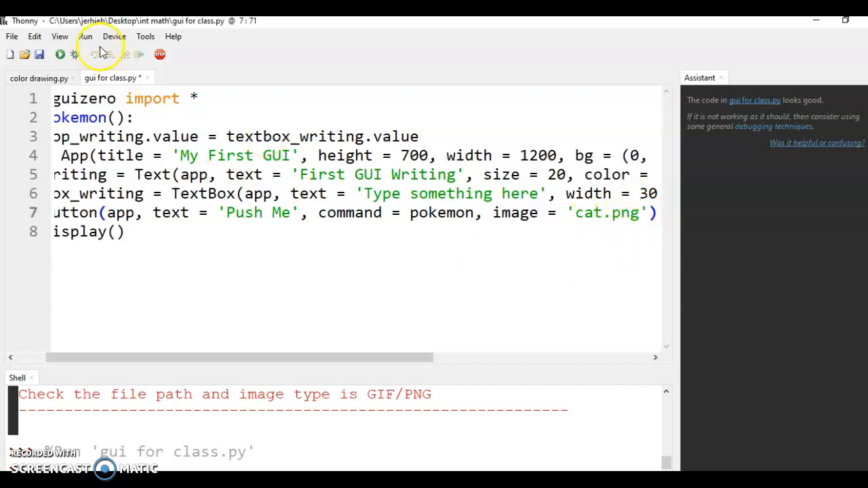
click(60, 54)
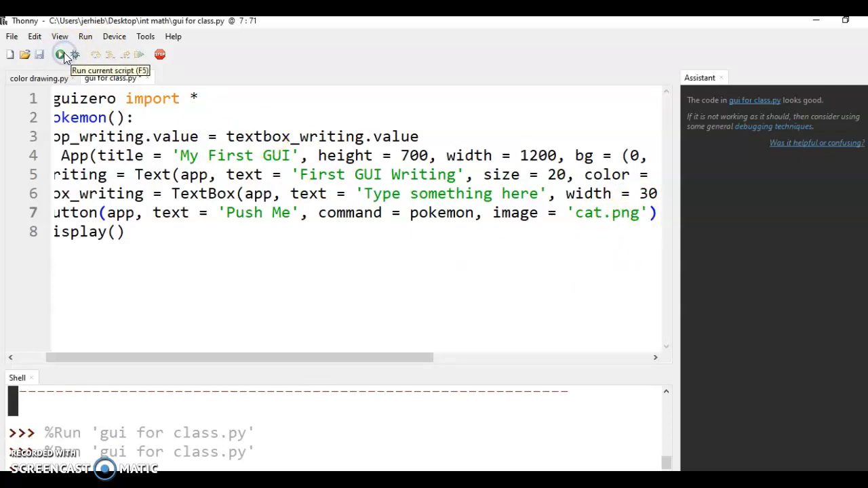
click(61, 54)
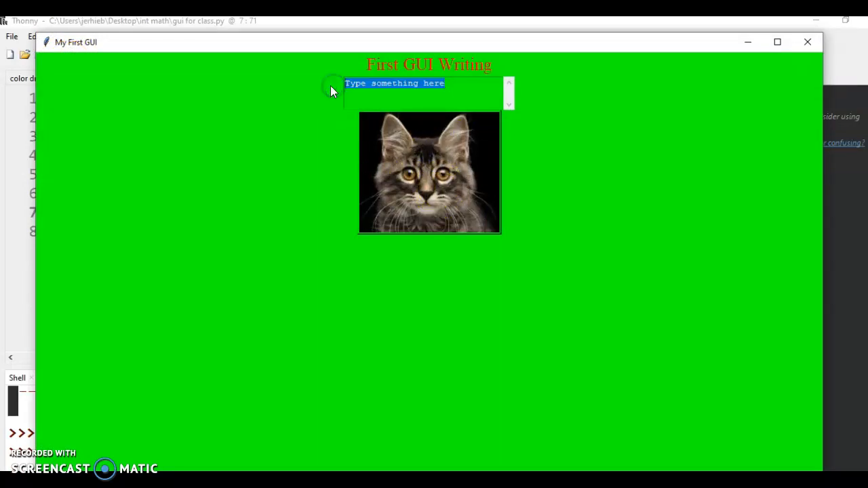
Step: Enter 'Meow', then 'Ruff' in the textbox, copying each to the heading with the cat button
text(Me)
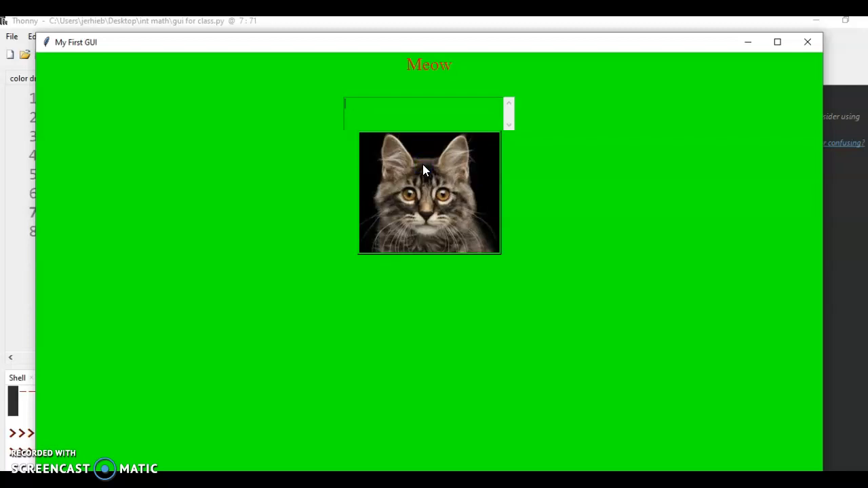
text(Ruff)
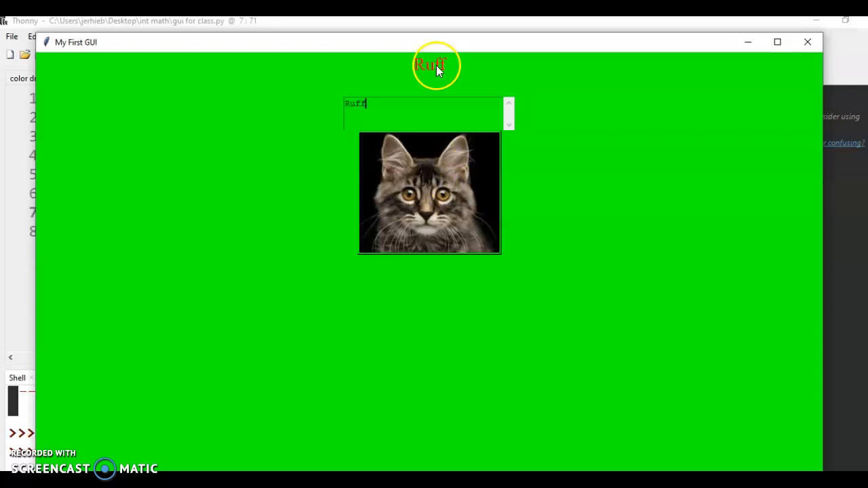
mouse_move(383, 203)
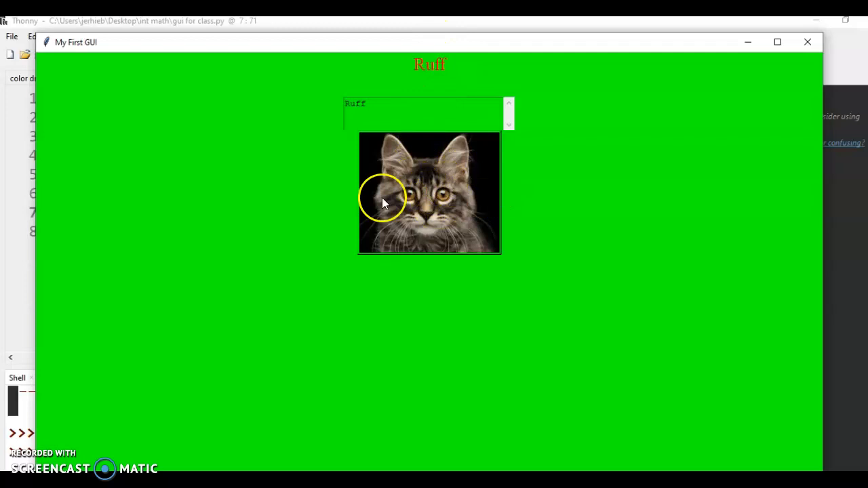